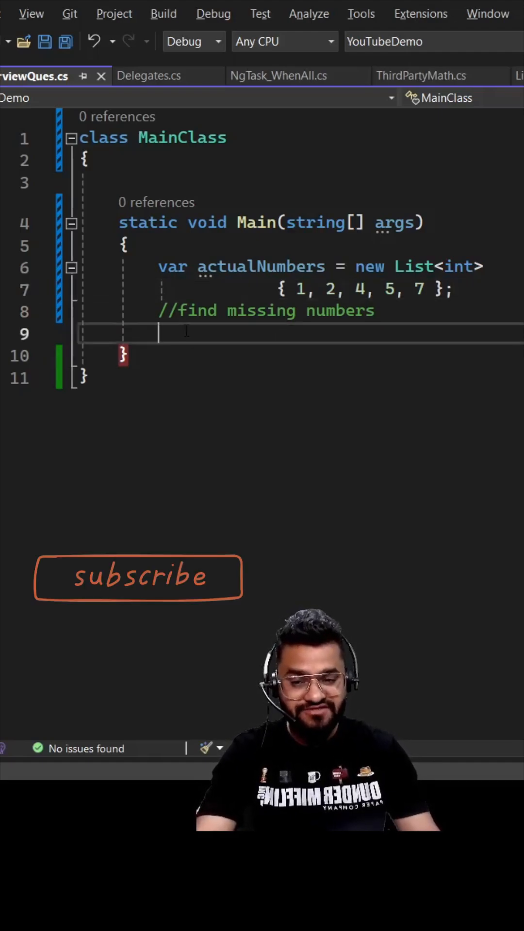
Step: Declare fullRange as Enumerable.Range(1, 7) and begin a foreach loop over it
{"action": "type", "text": "var fullRange"}
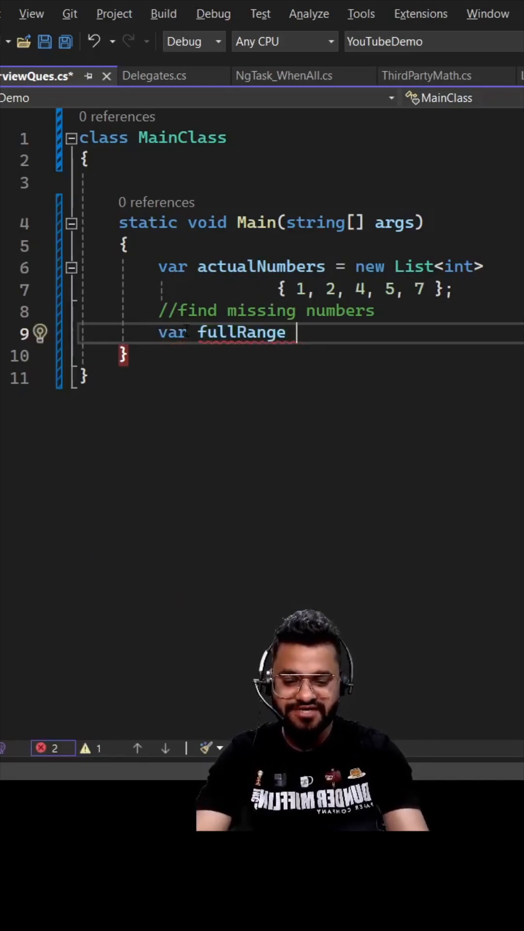
{"action": "type", "text": "= Enumerable.Range(1"}
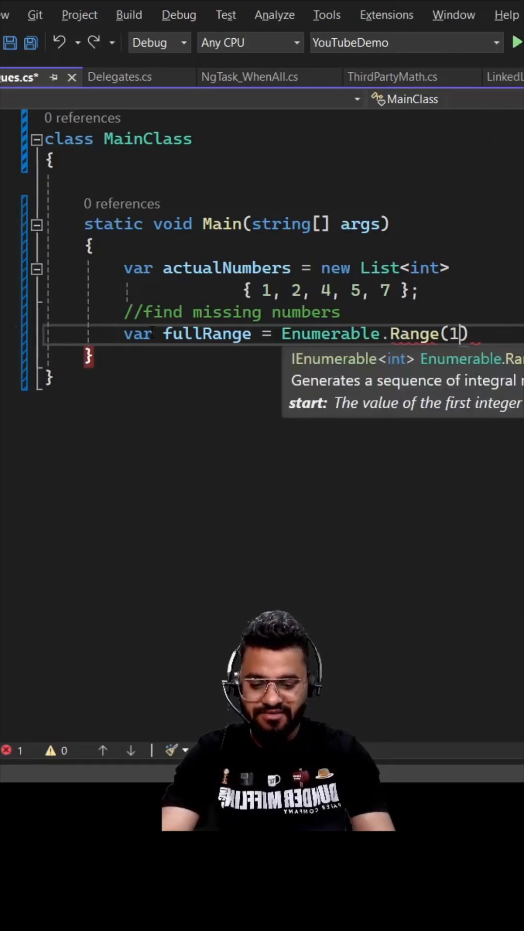
{"action": "type", "text": ", 7);"}
{"action": "type", "text": "foreach(var num"}
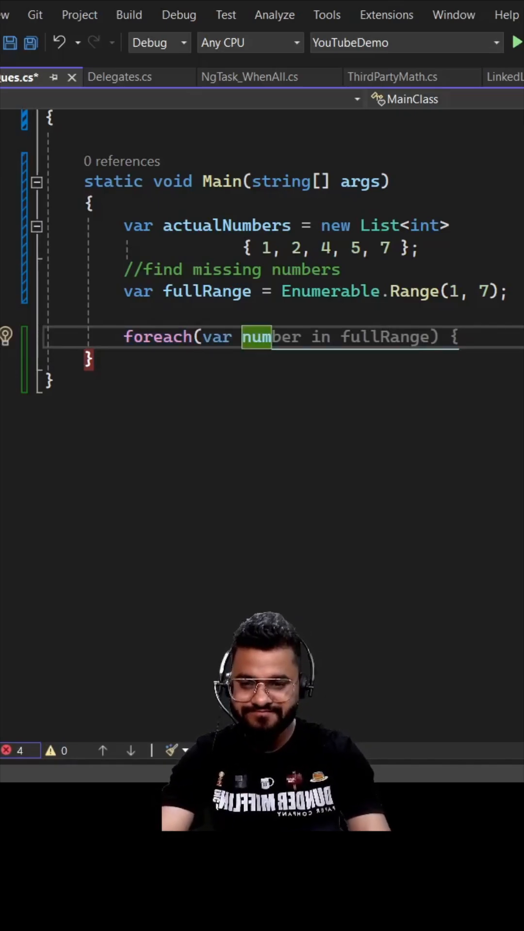
Step: Add if(!actualNumbers.Contains(number)) in the loop and declare missingItems as new List<int>() above it
{"action": "type", "text": "if(!actualNumbers.Contains(number))"}
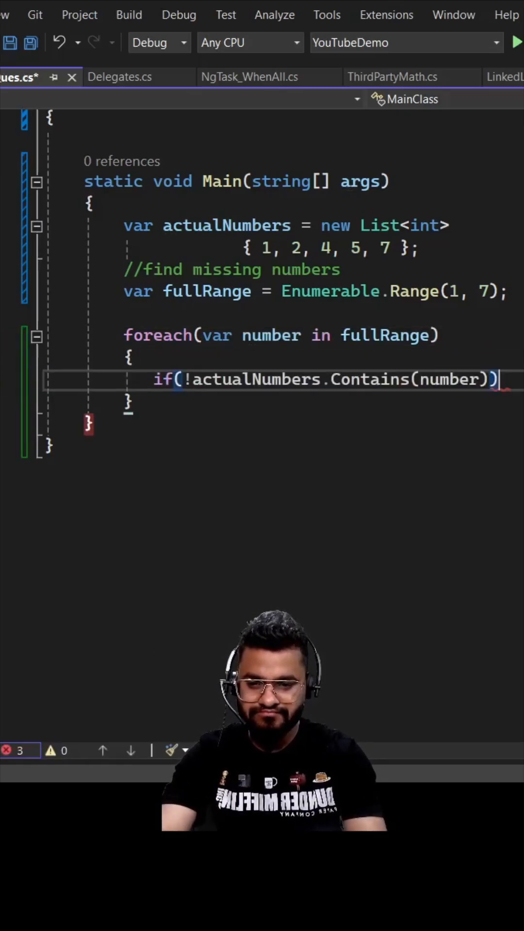
{"action": "type", "text": "var"}
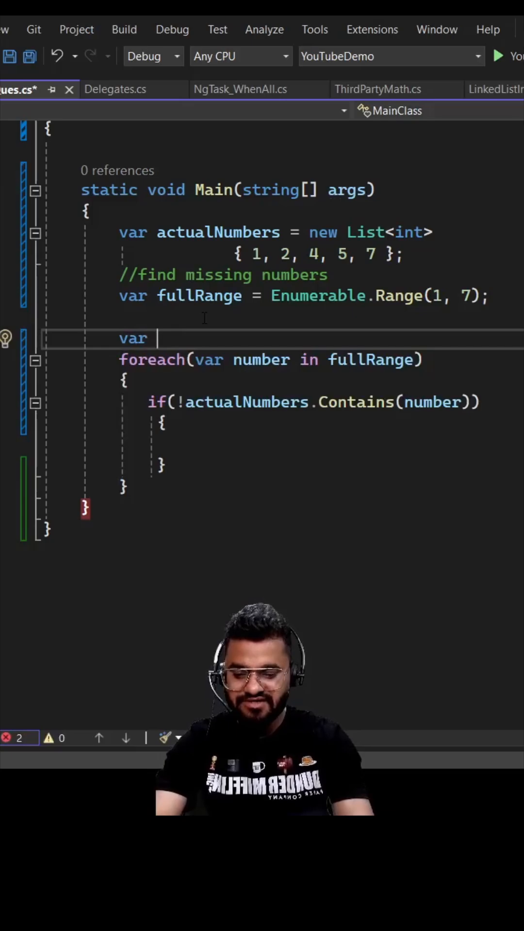
{"action": "type", "text": "missingItems ="}
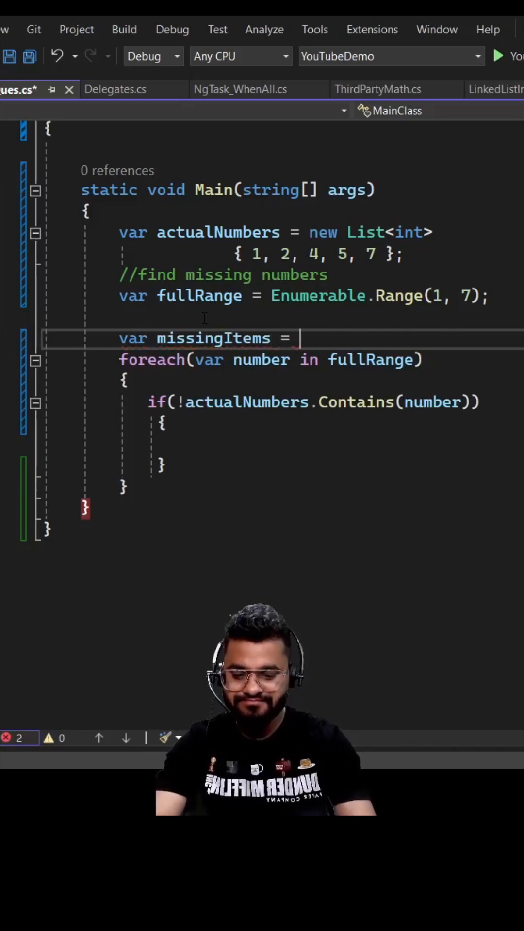
{"action": "type", "text": "new List<int>();"}
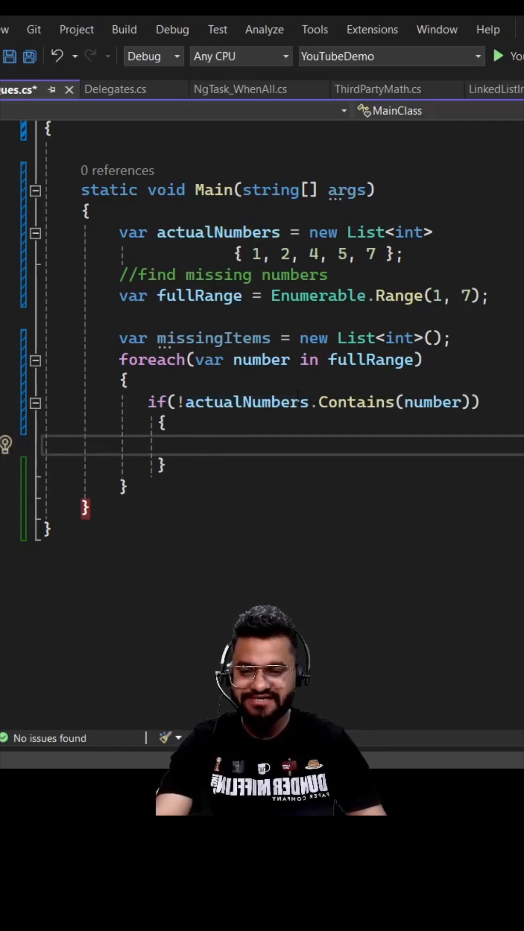
{"action": "left_click", "coordinate": [497, 55]}
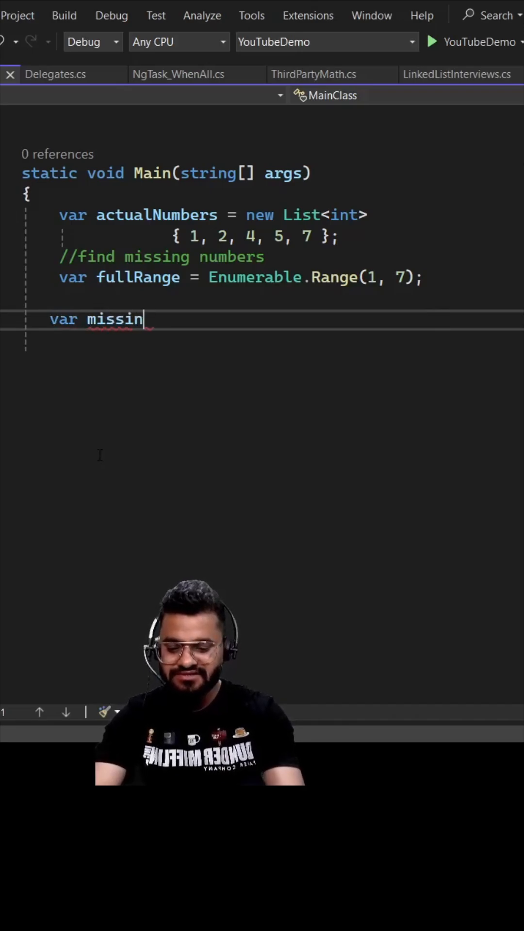
Step: Write var missingItems = fullRange.Except(a, picking Except from IntelliSense
{"action": "type", "text": "gItems = fullRange.E"}
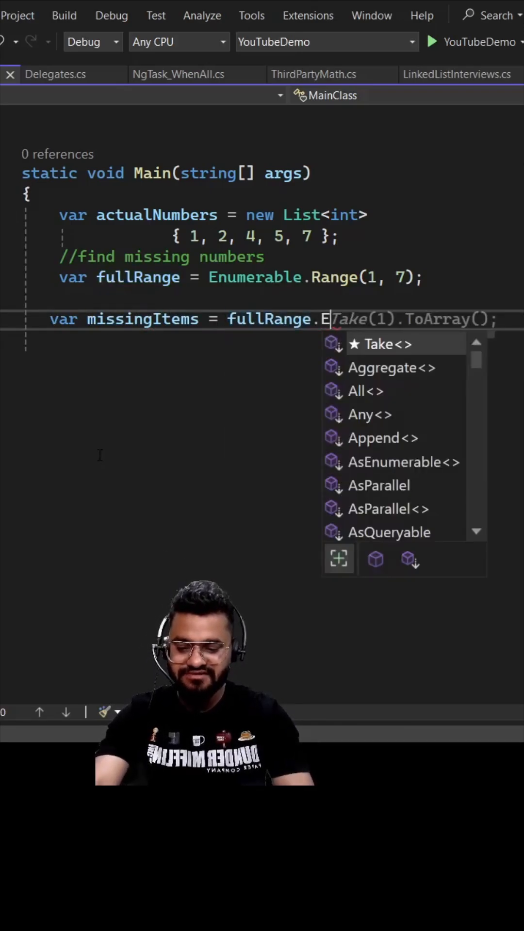
{"action": "type", "text": "xcept(a"}
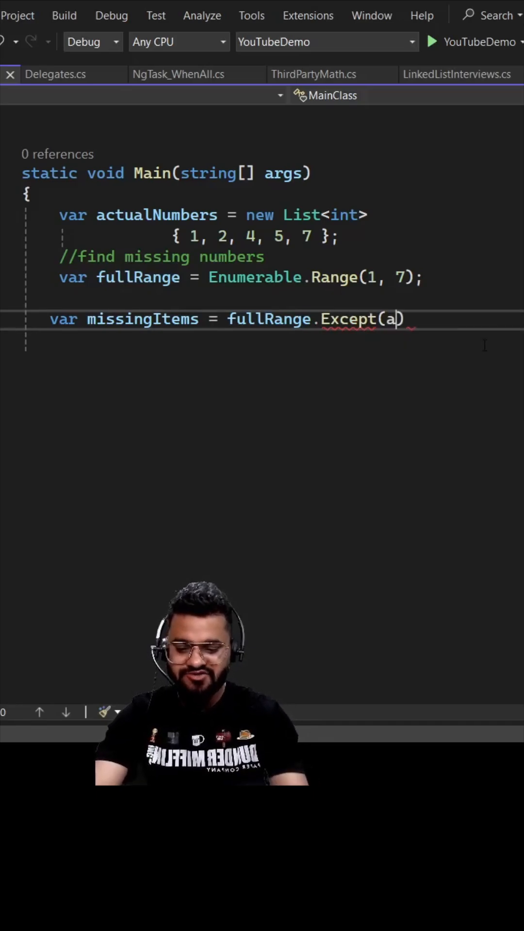